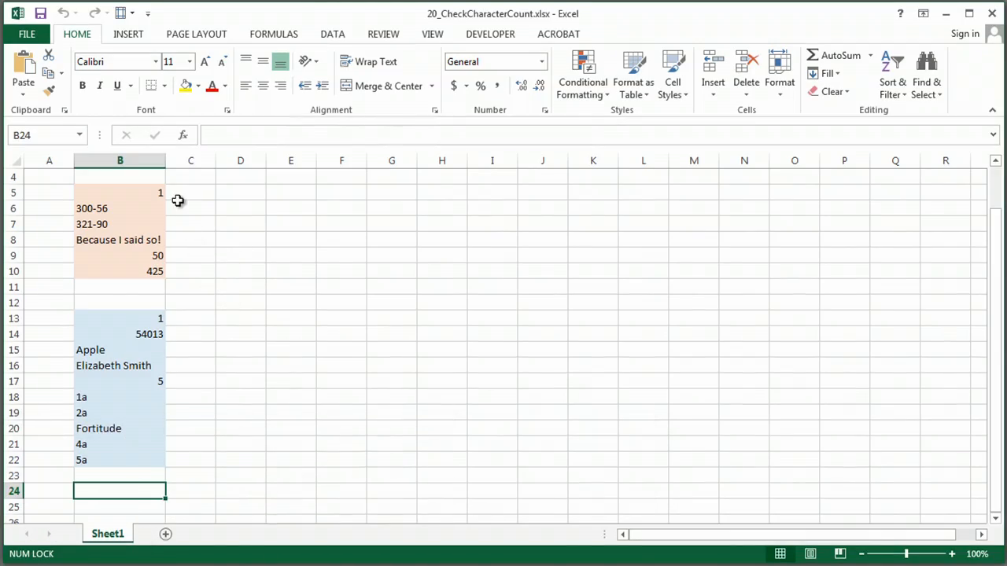
pyautogui.moveTo(137, 185)
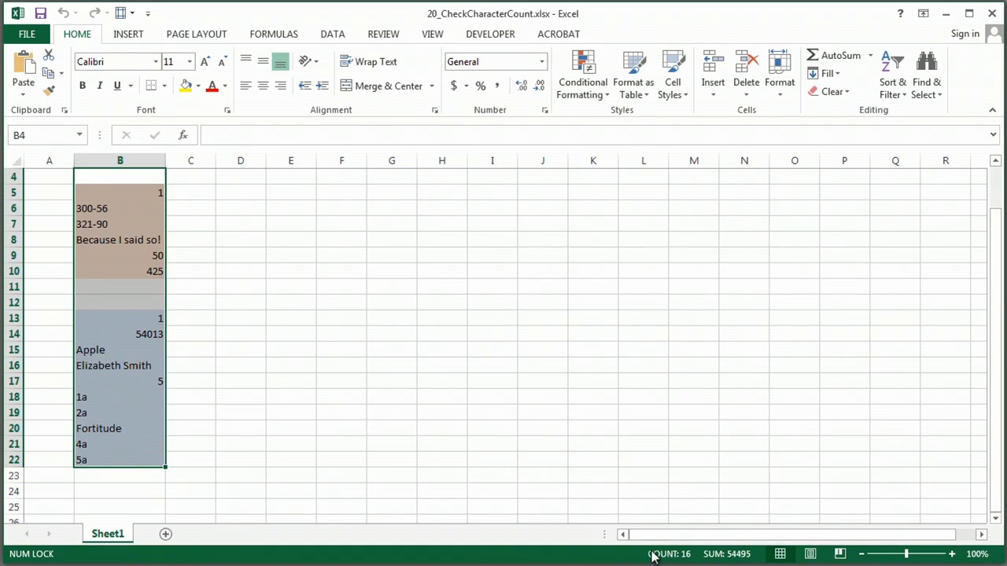
pyautogui.moveTo(685, 559)
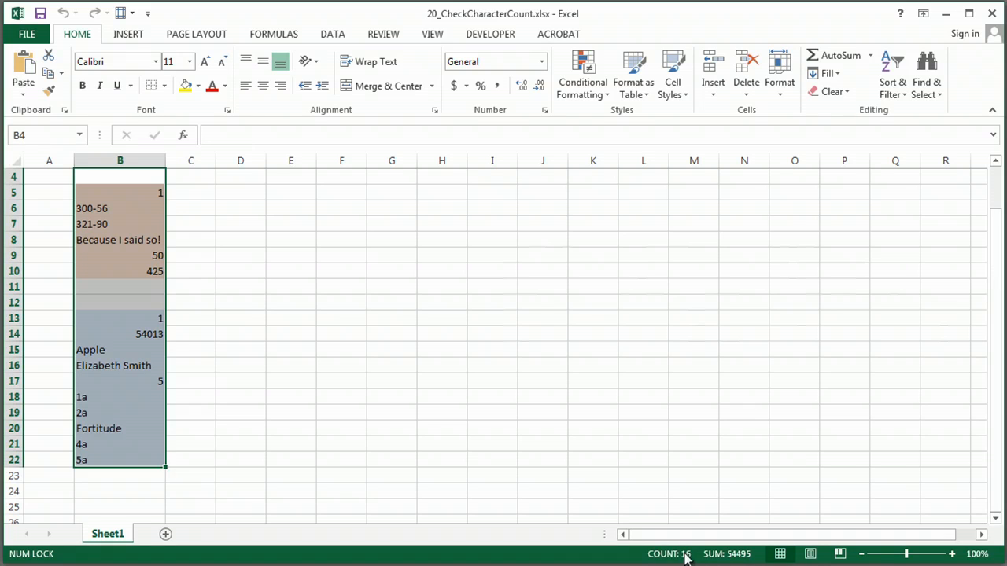
pyautogui.moveTo(661, 555)
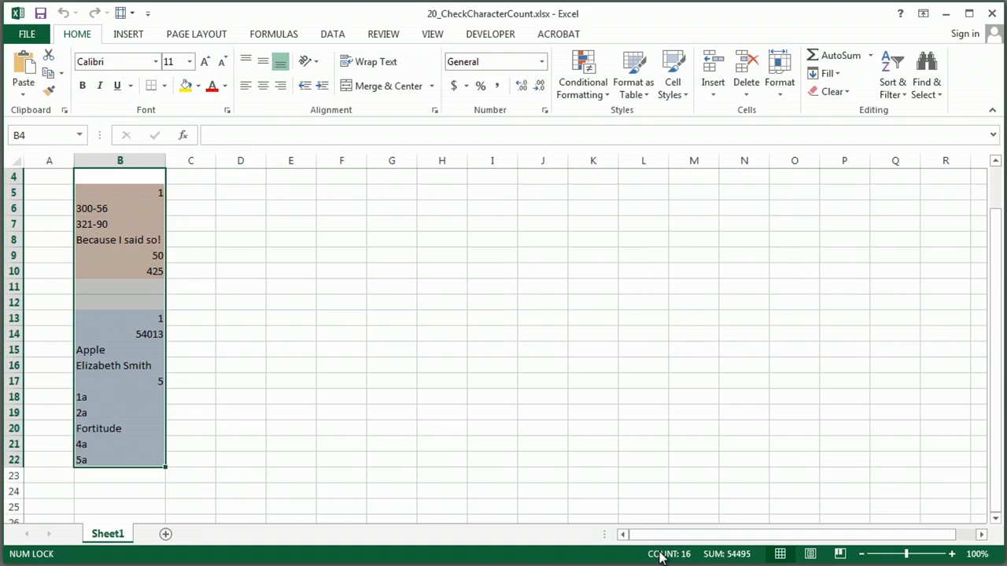
pyautogui.rightClick(661, 554)
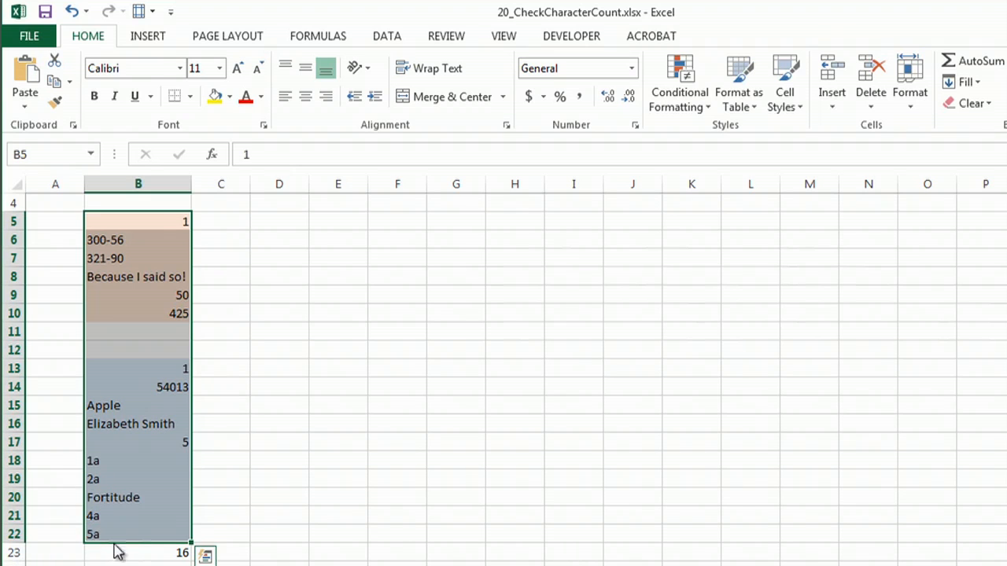
# - Enter =LEN(B5) in C5 to count B5's characters, returning 1
pyautogui.click(220, 221)
pyautogui.write('=LEN(B5)')
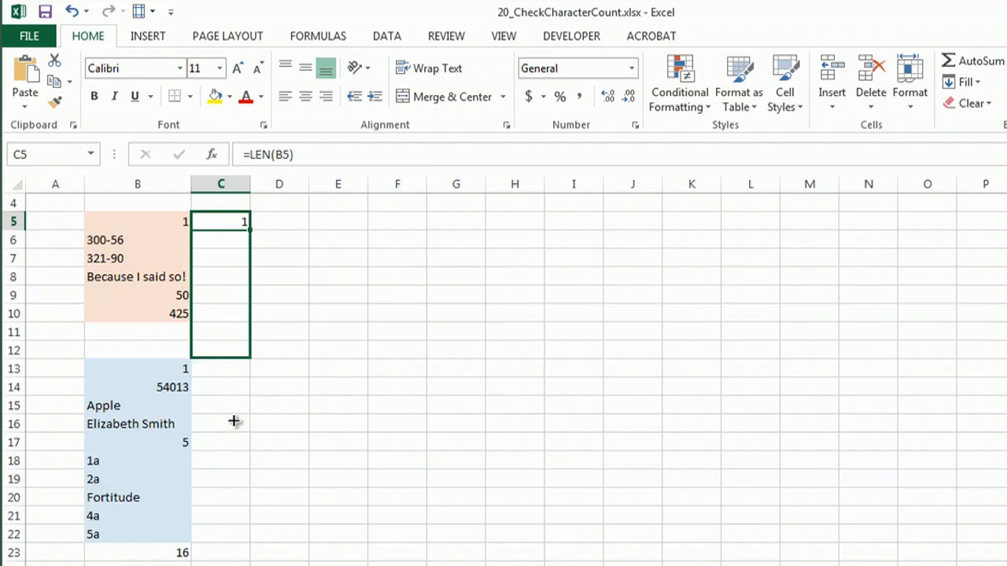